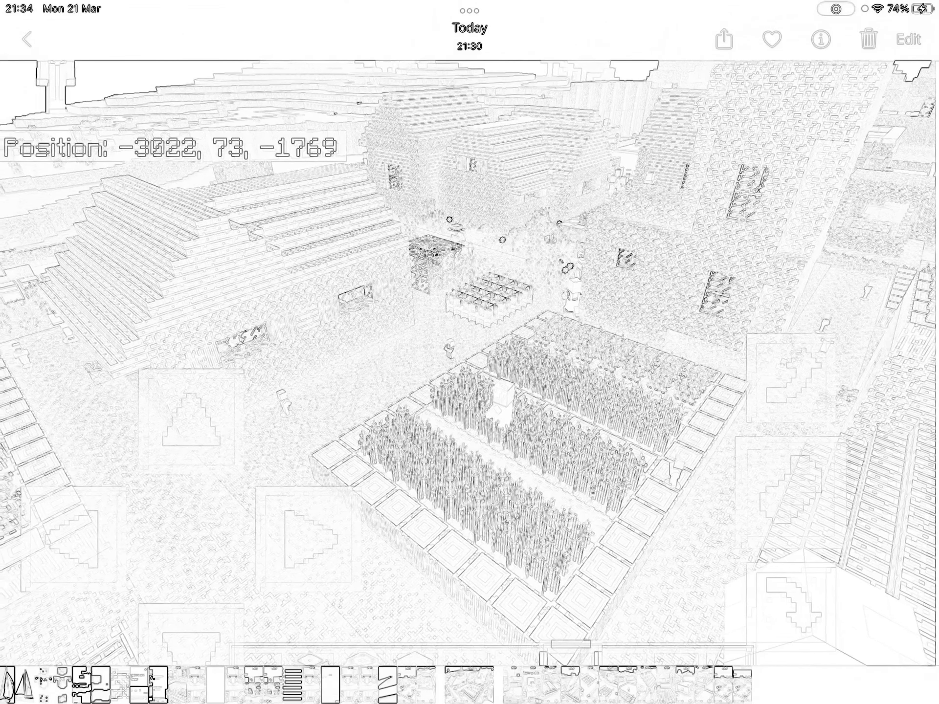
pyautogui.hscroll(-3)
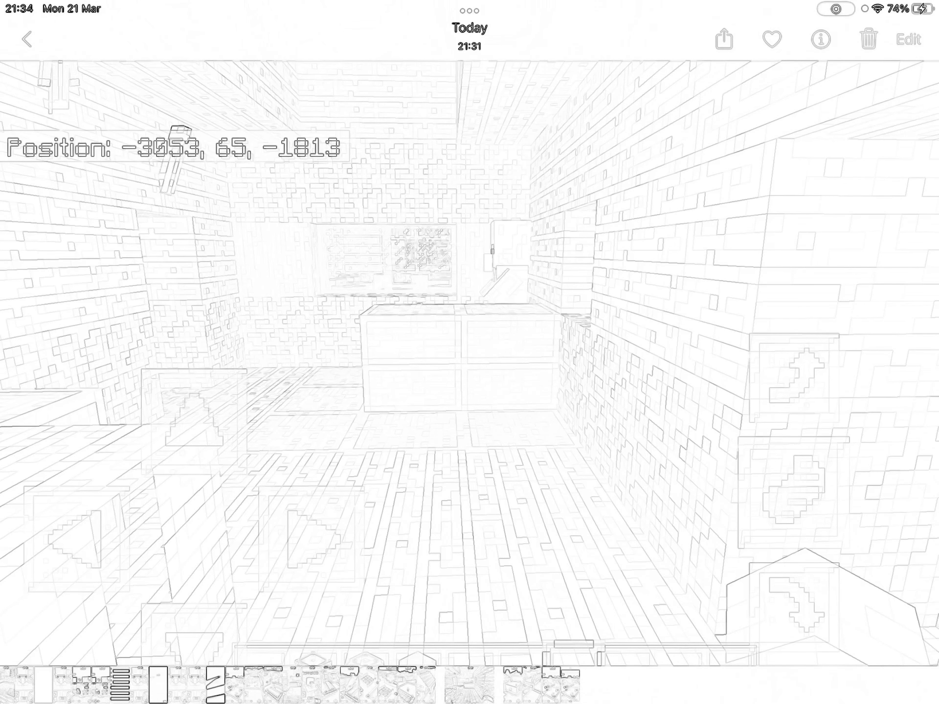
pyautogui.hscroll(-3)
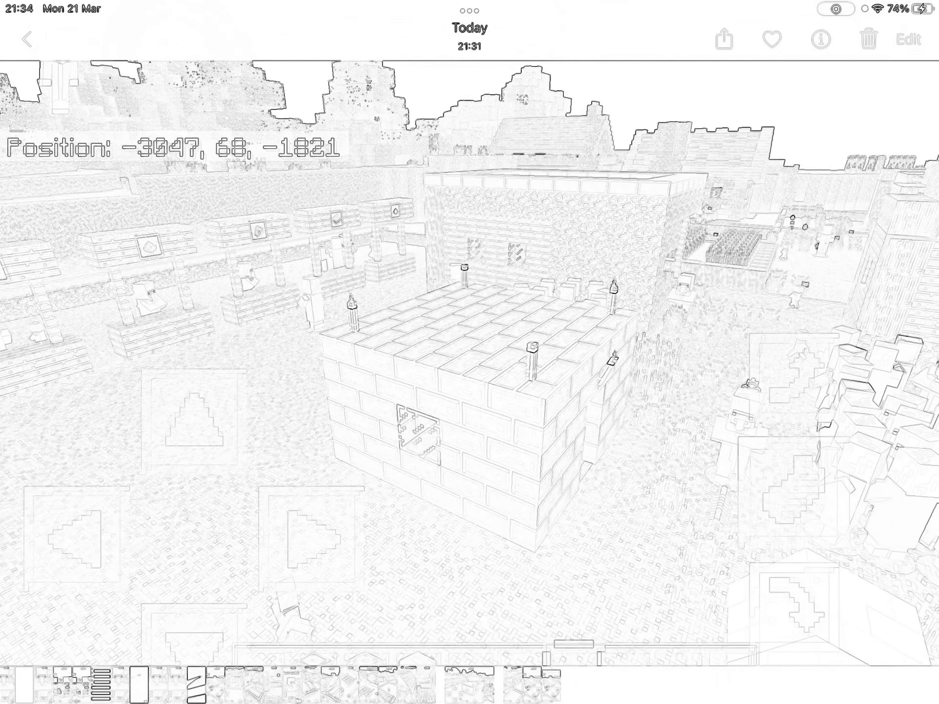